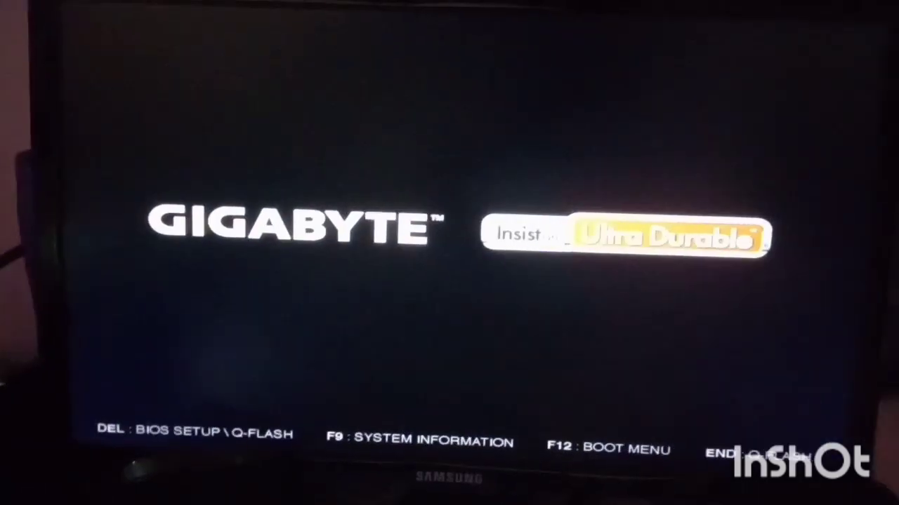
- Bring up the Gigabyte boot device menu with F12 to boot from USB
key("f12")
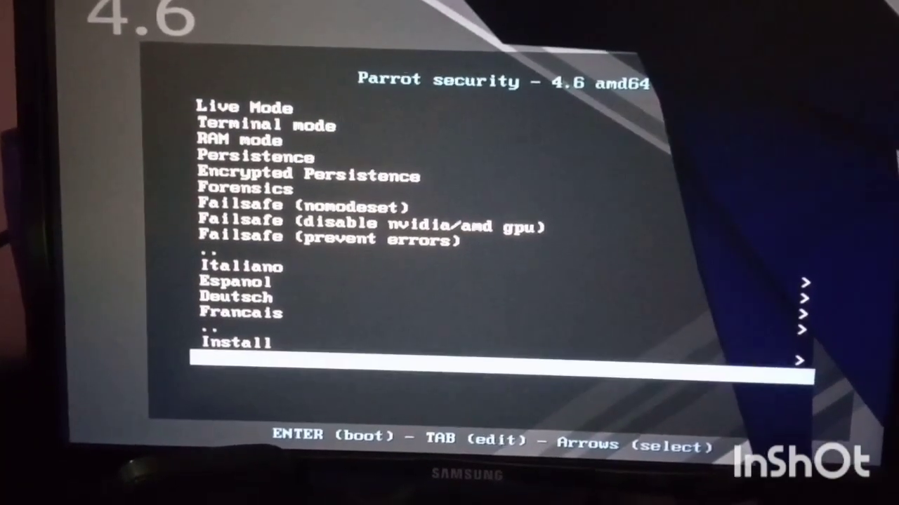
- Launch 'Install with GTK GUI' from the Parrot boot menu's Install submenu
key("Return")
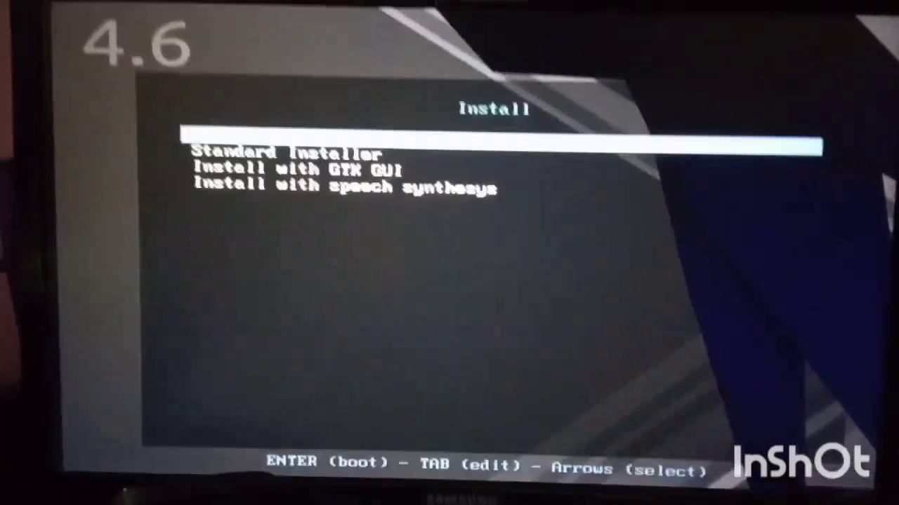
key("Down")
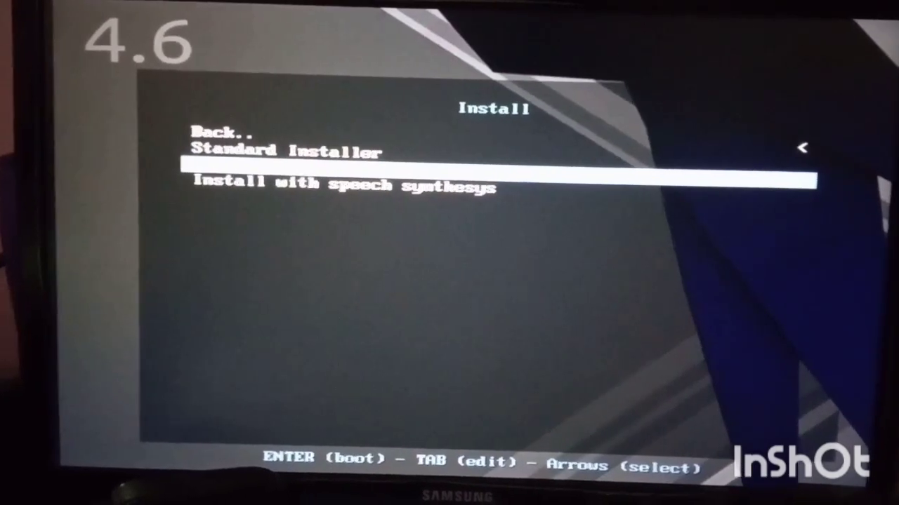
key("Return")
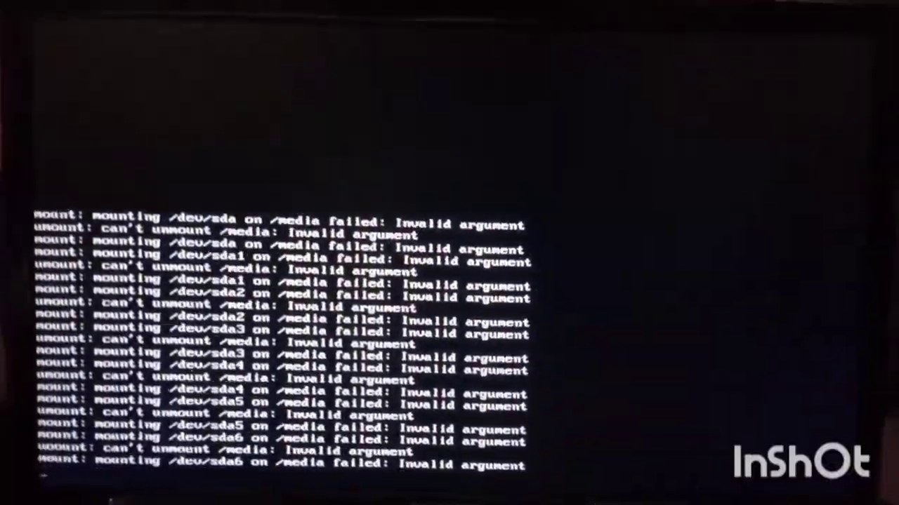
- Scroll through the mount messages while the graphical installer loads
scroll("down", 3)
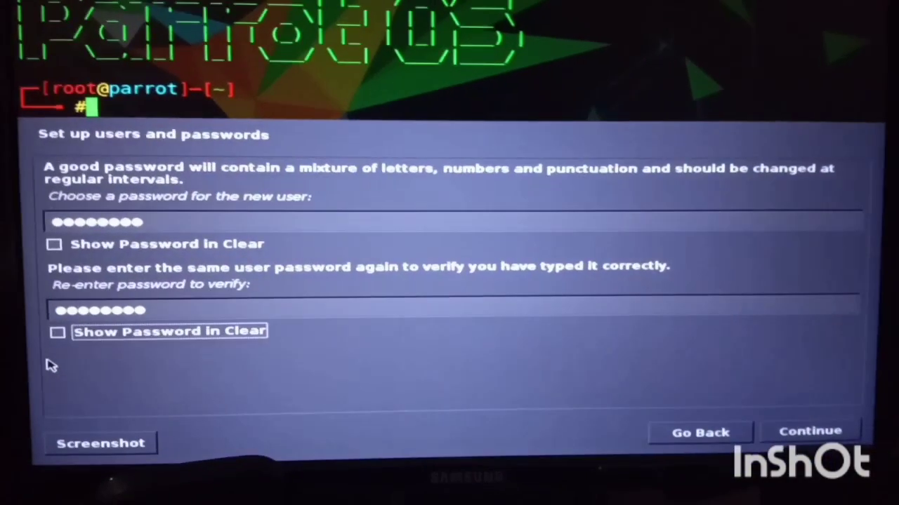
- Accept the entered user password and continue to clock configuration
left_click(810, 430)
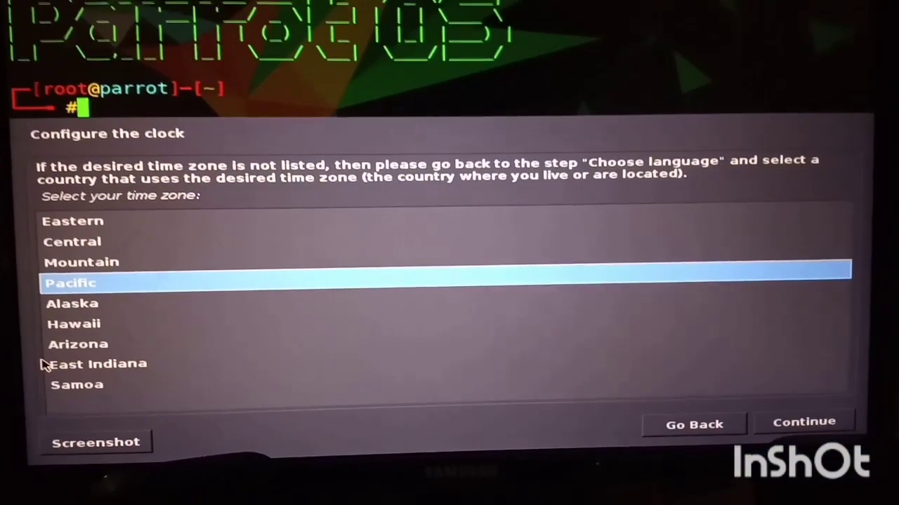
- Keep the Pacific time zone and continue to partitioning
left_click(803, 421)
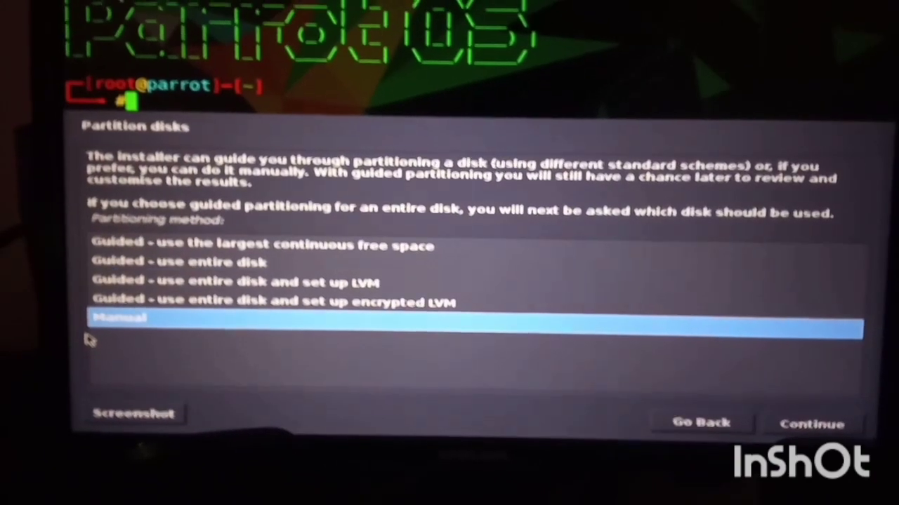
- Choose manual partitioning and start a 4 GB partition in the unused space
left_click(811, 423)
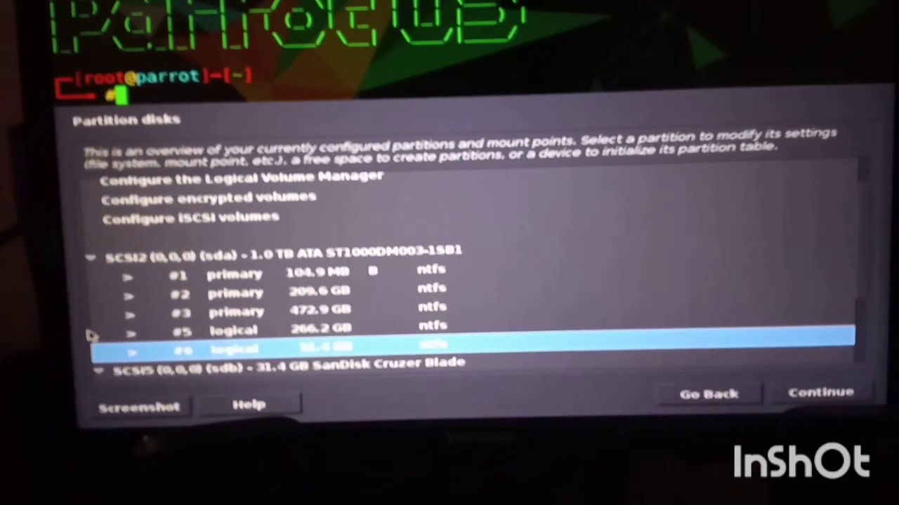
key("Down")
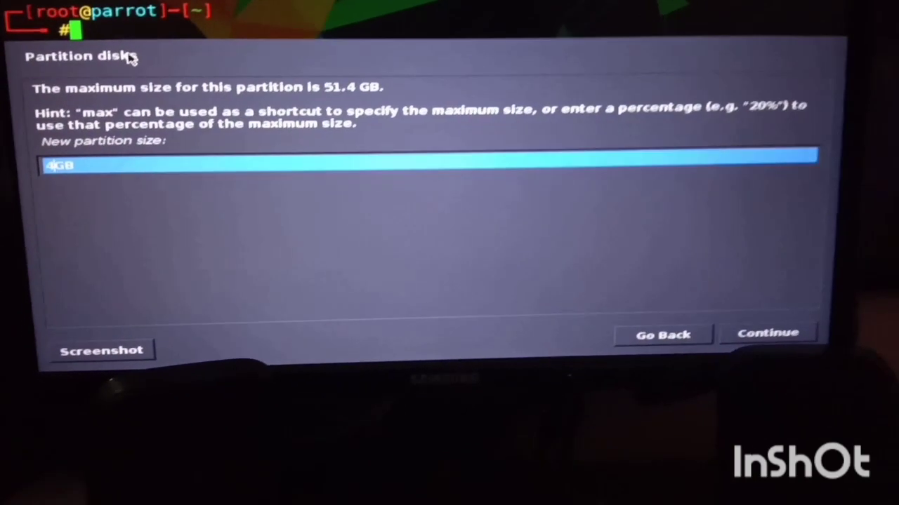
- Create the 4 GB partition at the beginning of the free space
left_click(768, 332)
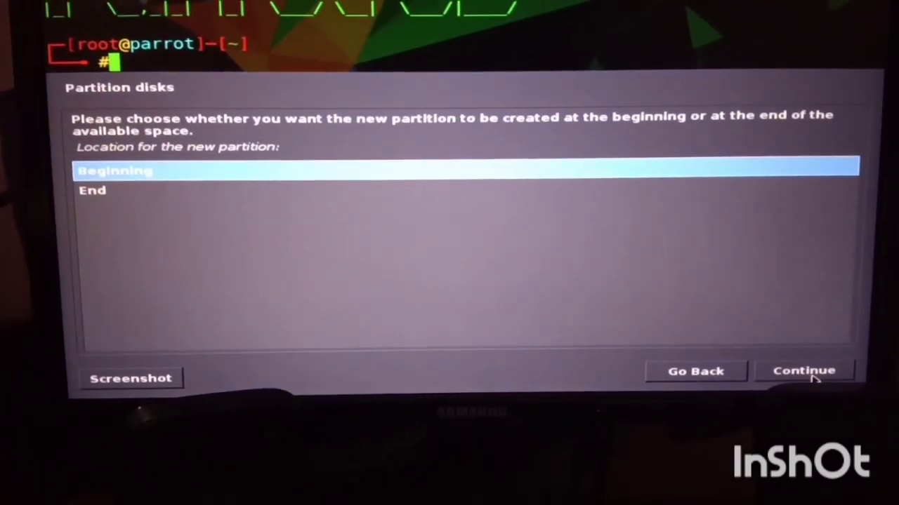
left_click(804, 370)
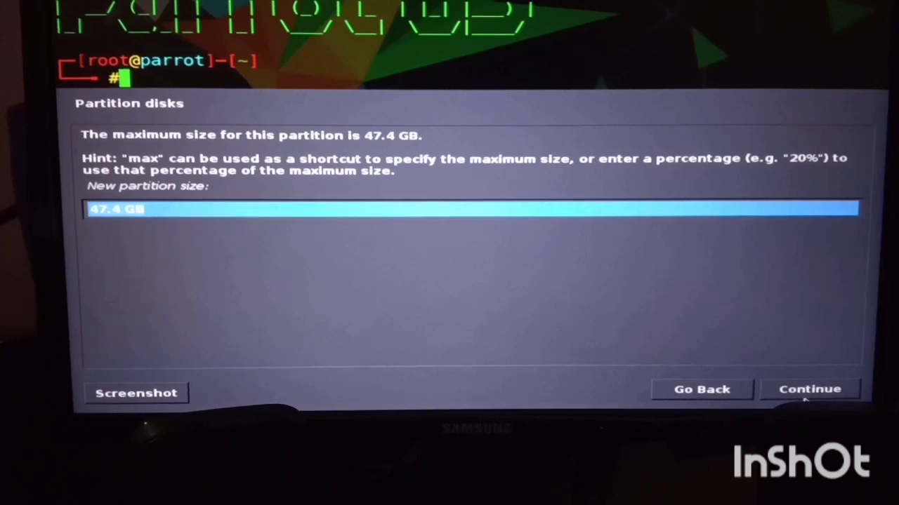
- Make the 47.4 GB partition an ext4 root (/) and finish its setup
left_click(809, 389)
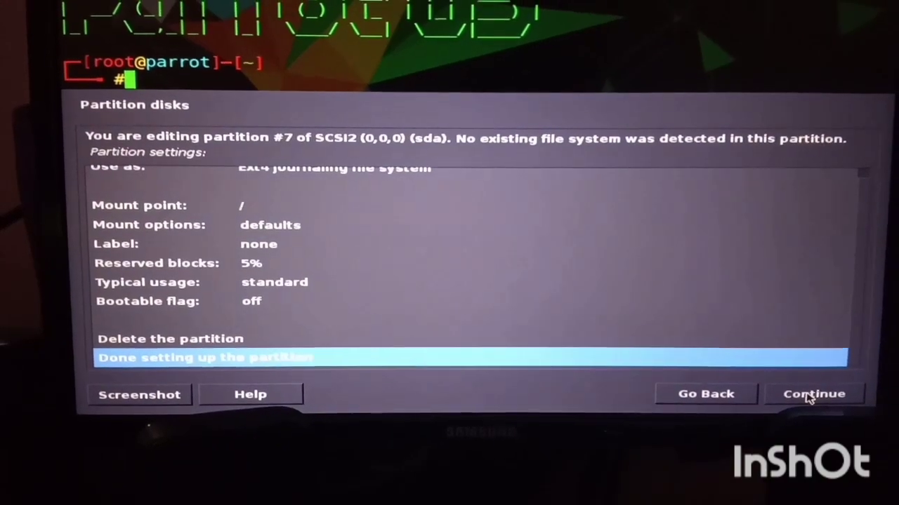
left_click(814, 394)
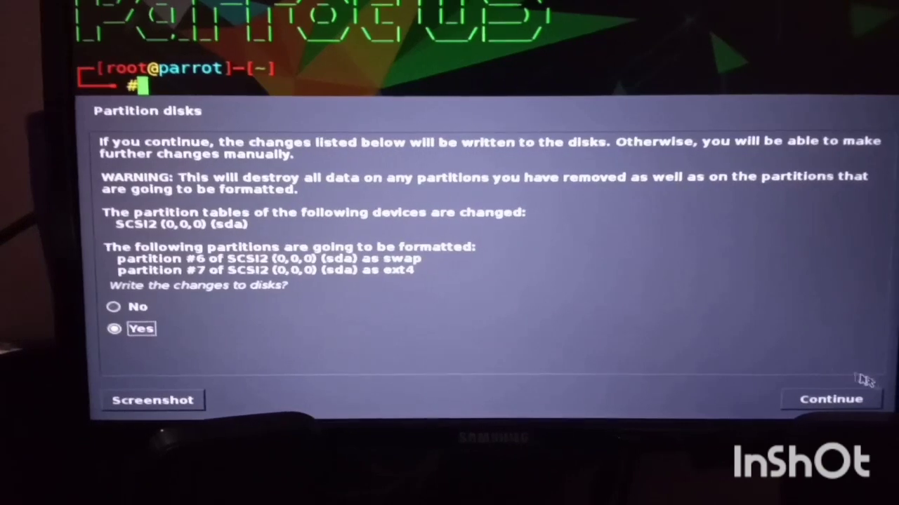
left_click(831, 400)
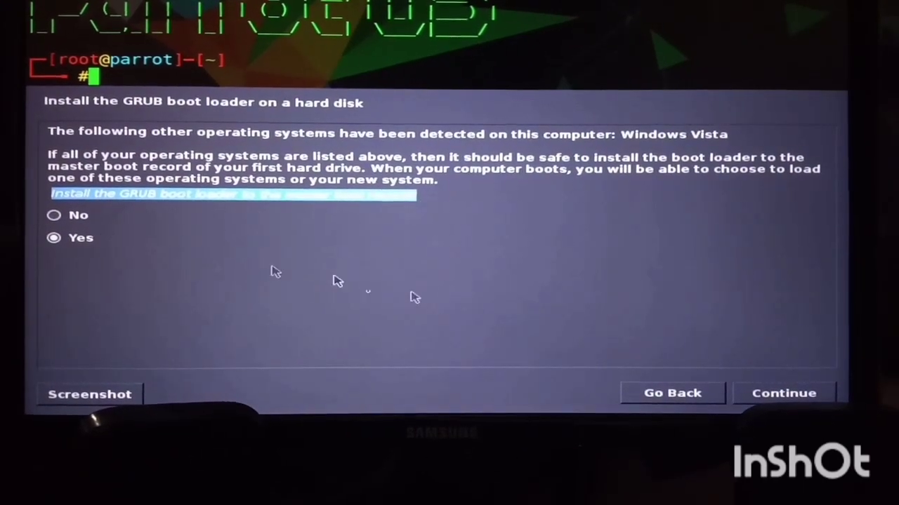
left_click(784, 393)
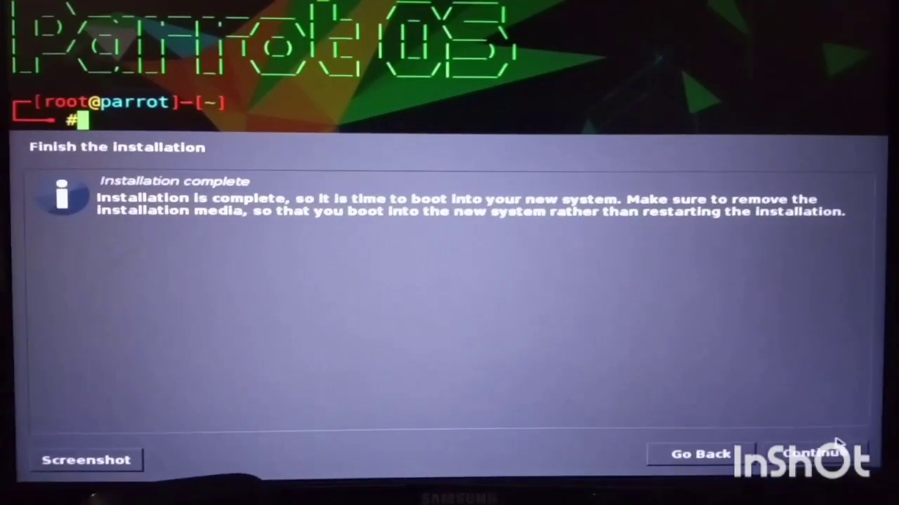
- Continue past 'Installation complete' to boot the new Parrot system
left_click(808, 455)
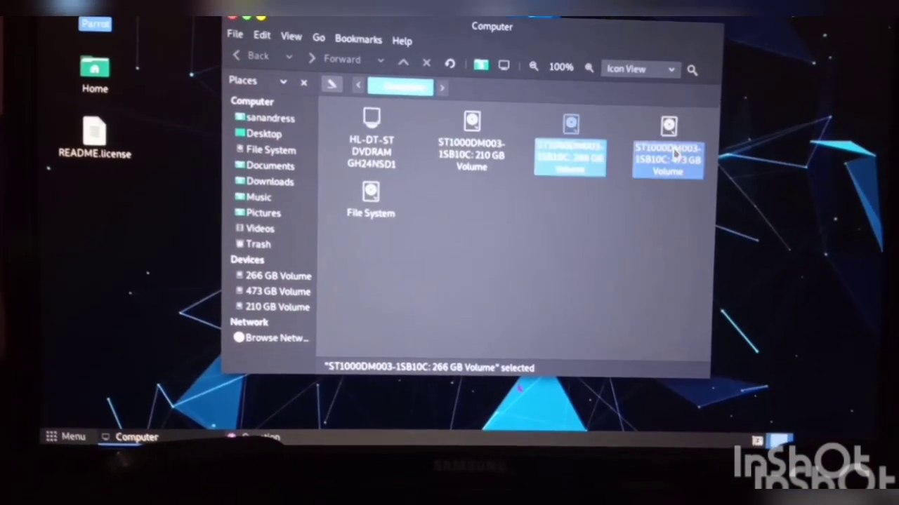
- Deselect the volume icons in Caja's Computer view listing the drives
left_click(371, 197)
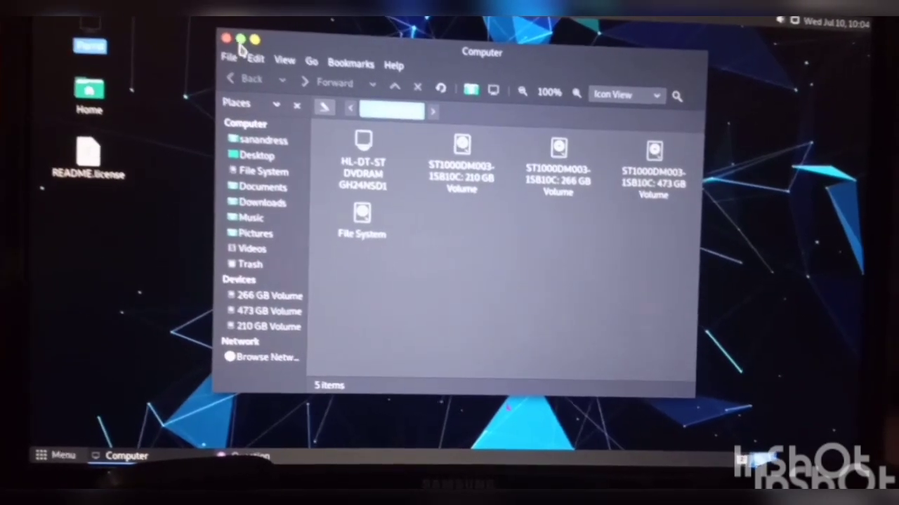
- Close Parrot's Computer drive window and answer the check-for-updates question
left_click(226, 38)
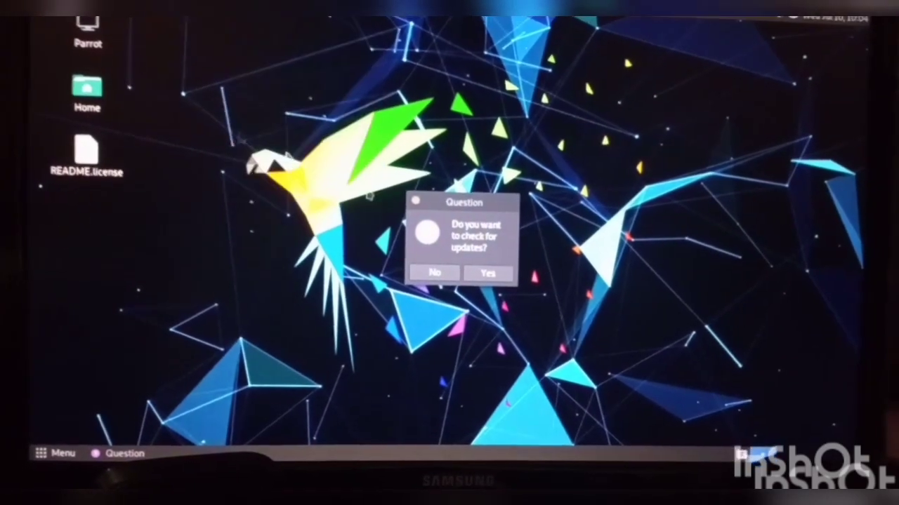
left_click(433, 272)
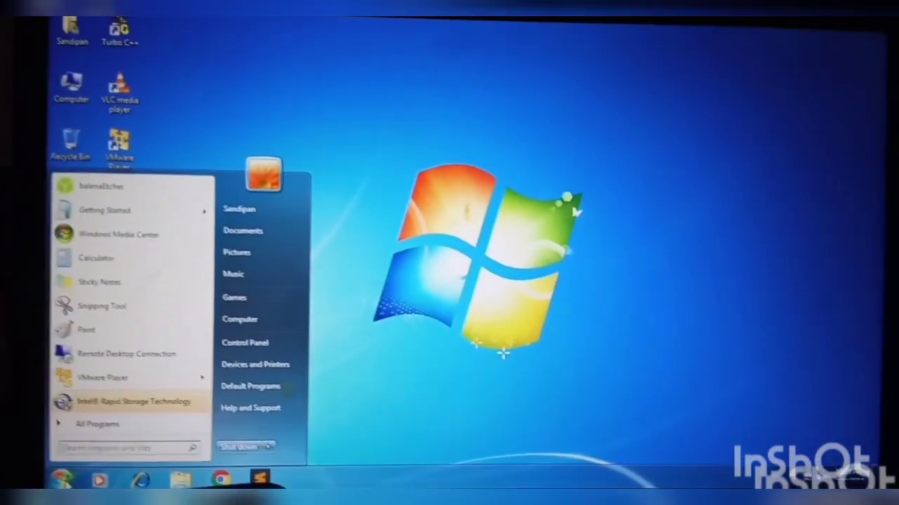
- Search the Windows 7 Start menu for 'disk'
type("d")
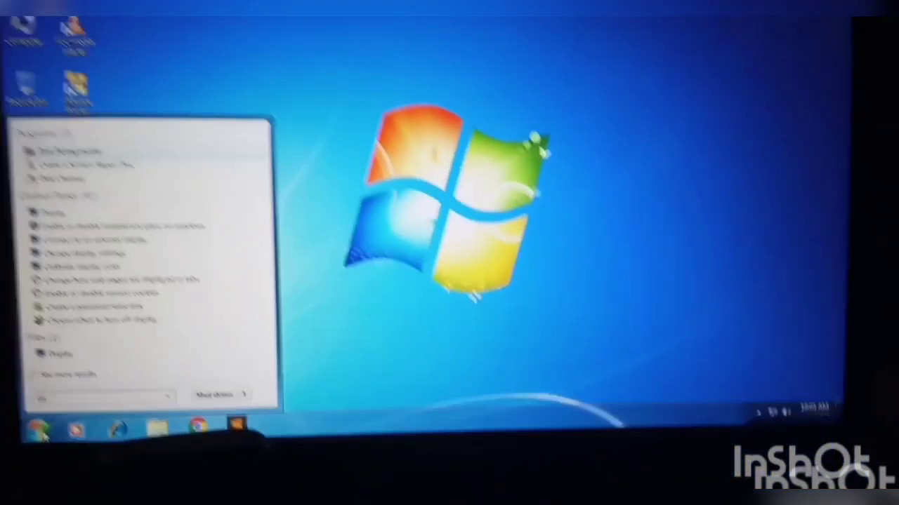
type("disk")
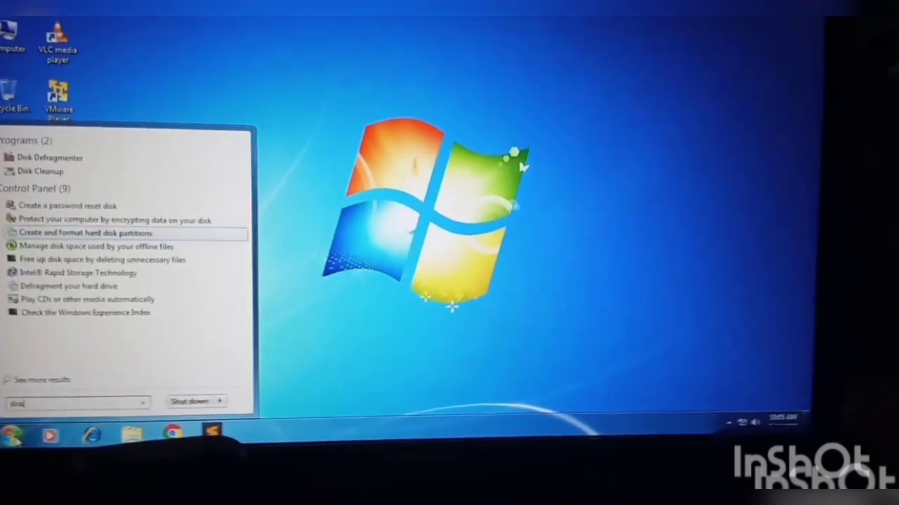
- Open 'Create and format hard disk partitions' and right-click the 247.91 GB E: volume
left_click(85, 232)
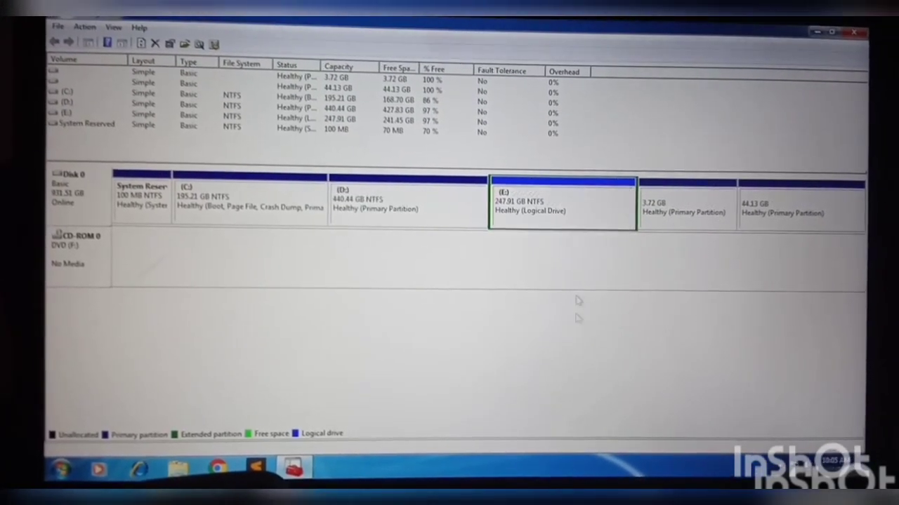
right_click(561, 204)
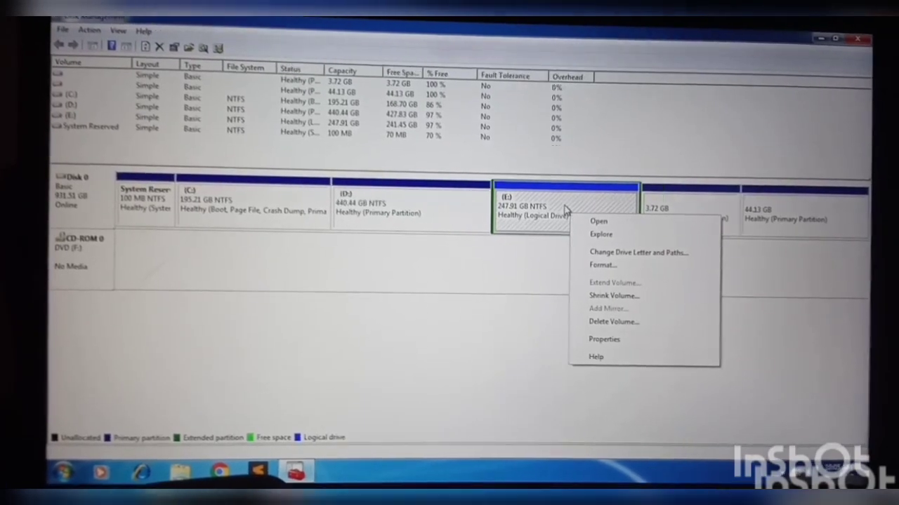